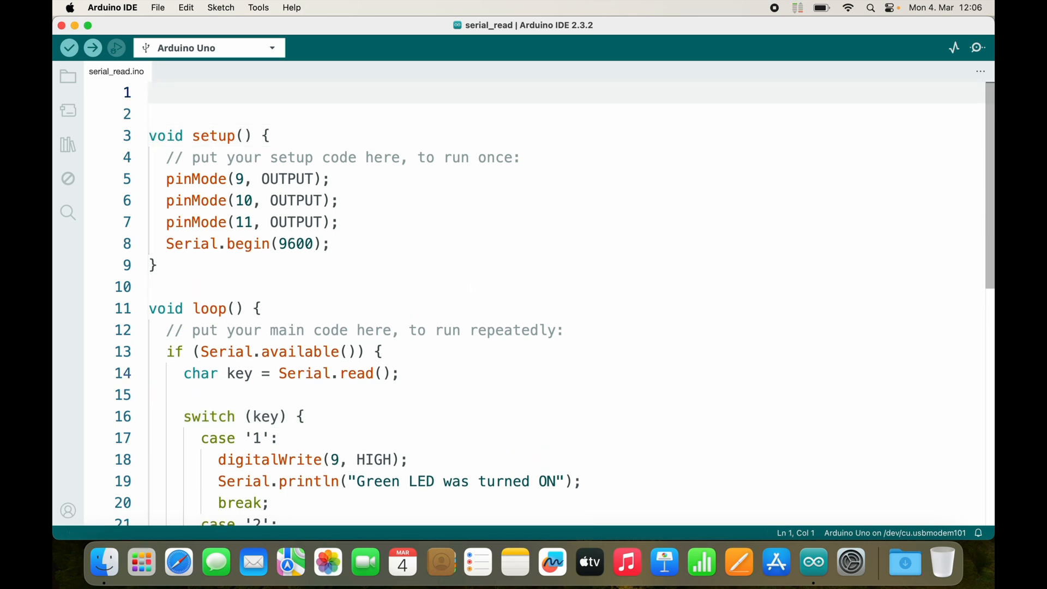
# Add '#define GREEN 9' as line 1 of serial_read.ino and begin 'int GREEN =' below.
pyautogui.click(149, 92)
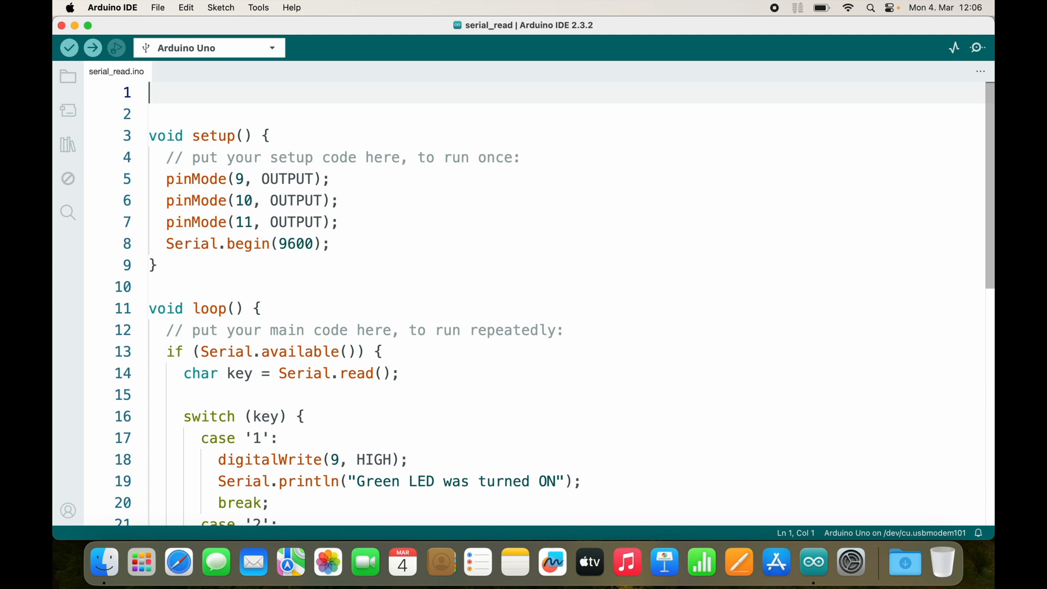
pyautogui.write('#de')
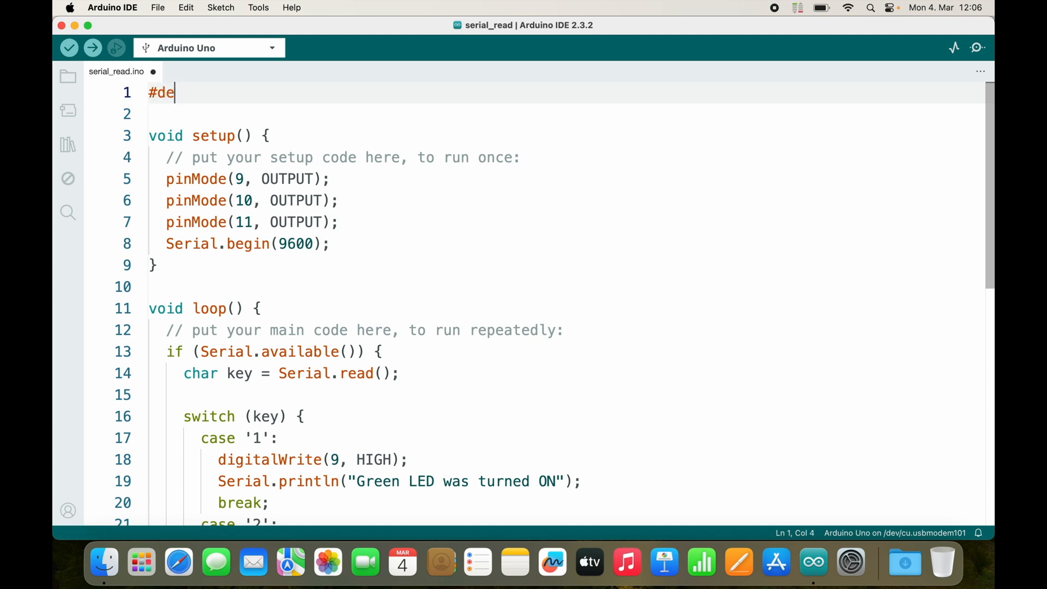
pyautogui.write('fine GREEN')
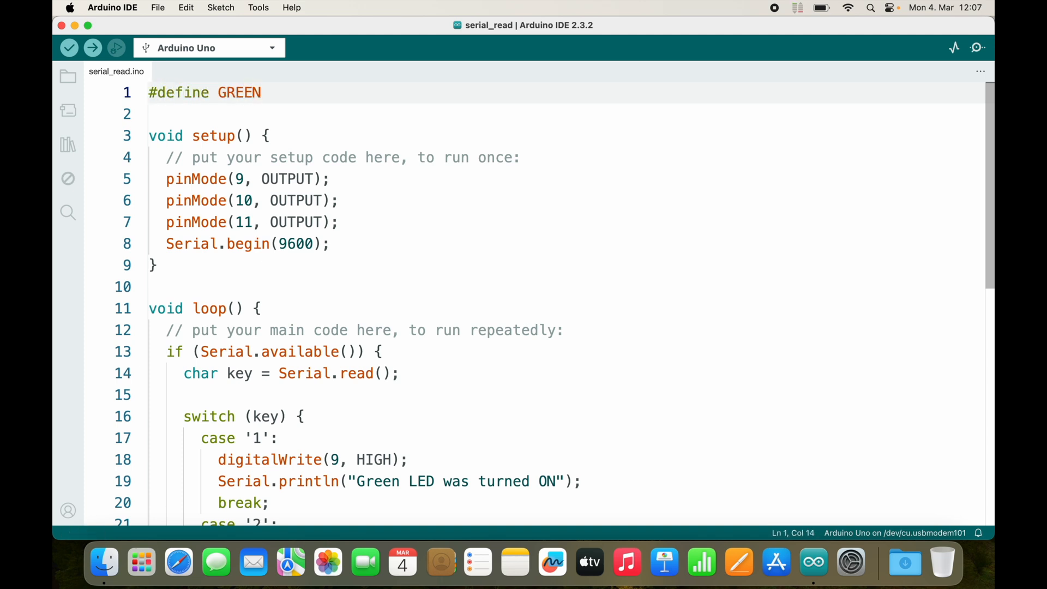
pyautogui.write('9')
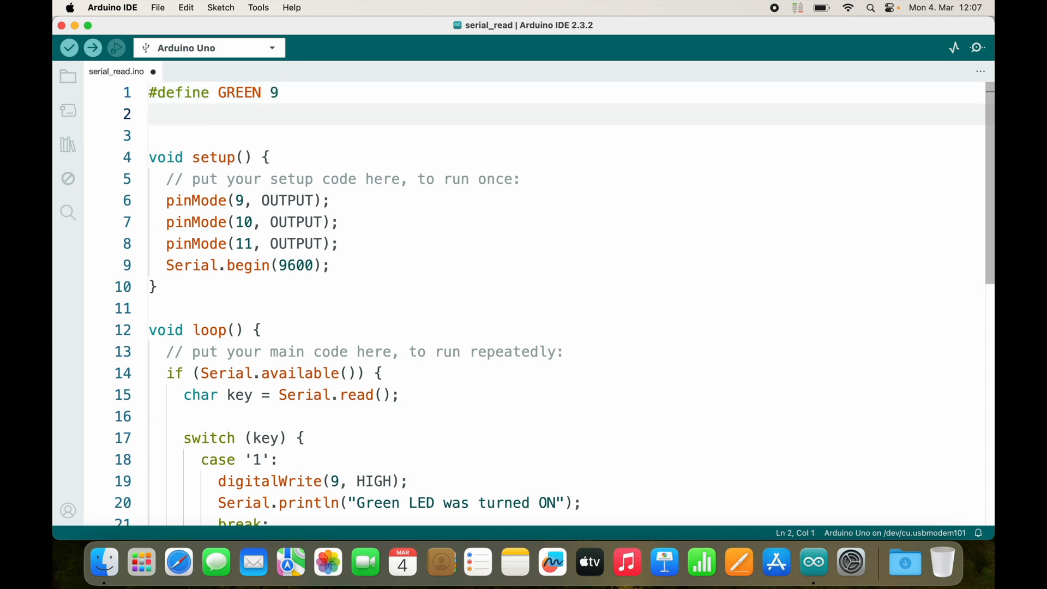
pyautogui.write('int GREEN =')
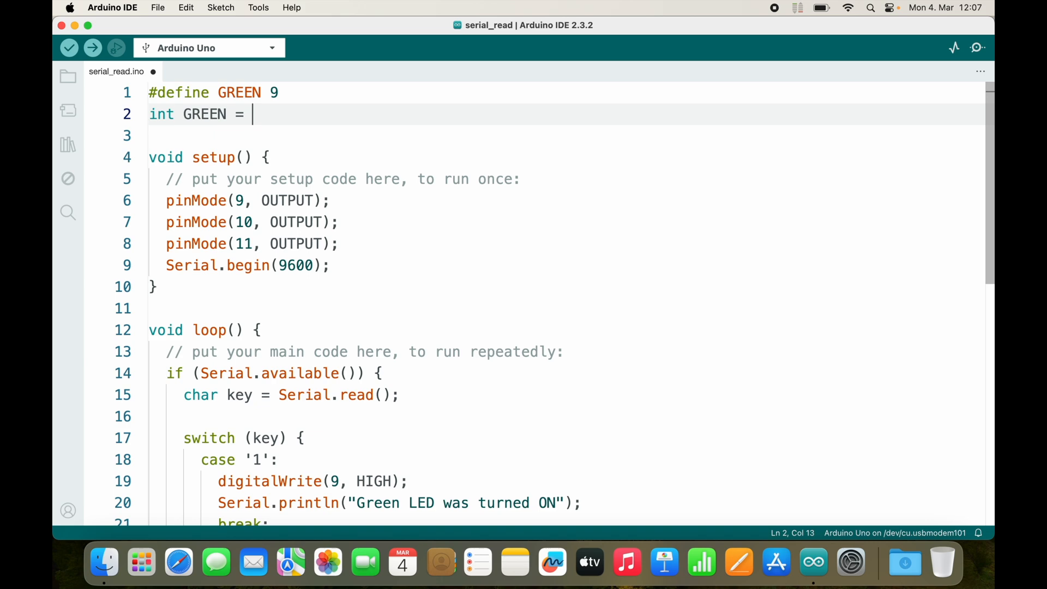